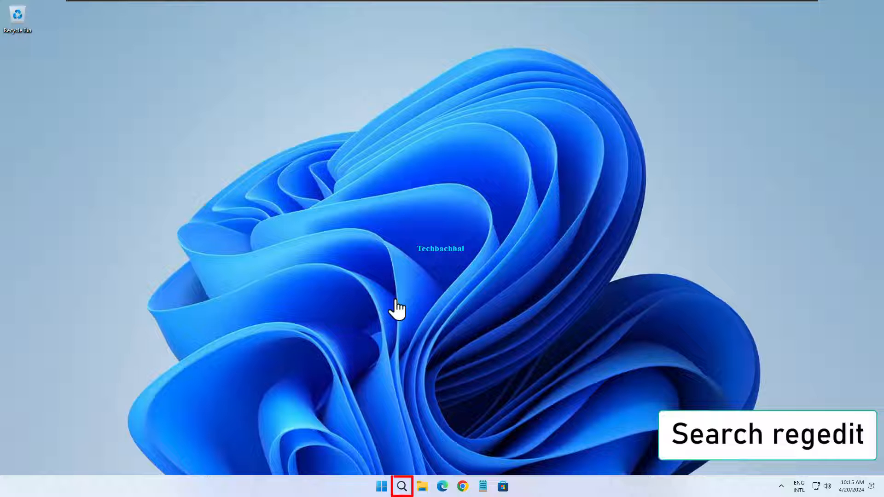
# Search for 'registry Editor' and launch it as administrator, approving the UAC prompt
pyautogui.click(402, 486)
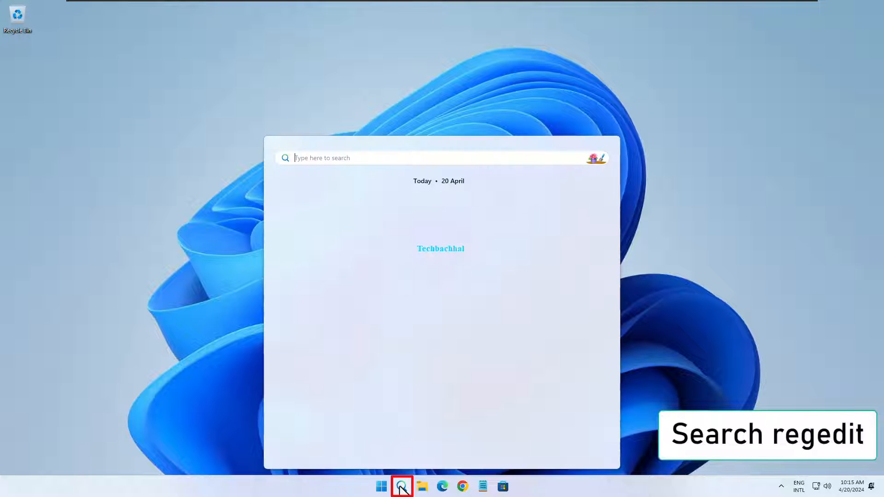
pyautogui.write('registry Editor')
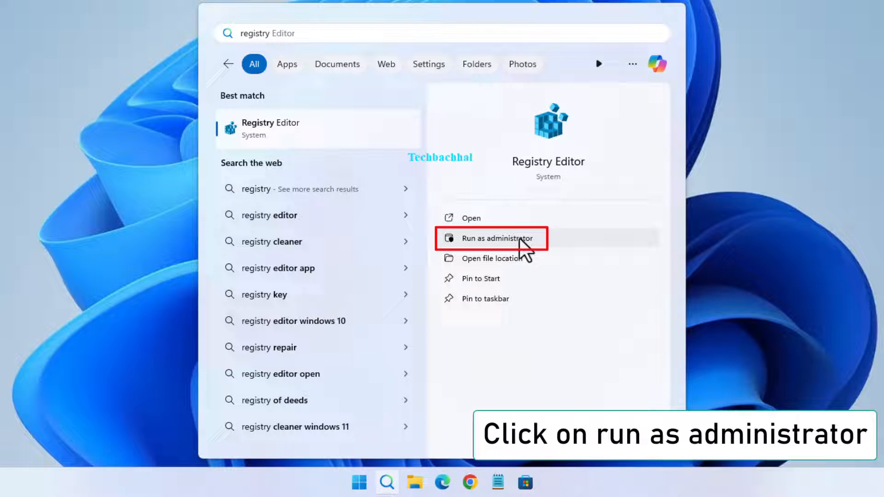
pyautogui.click(493, 238)
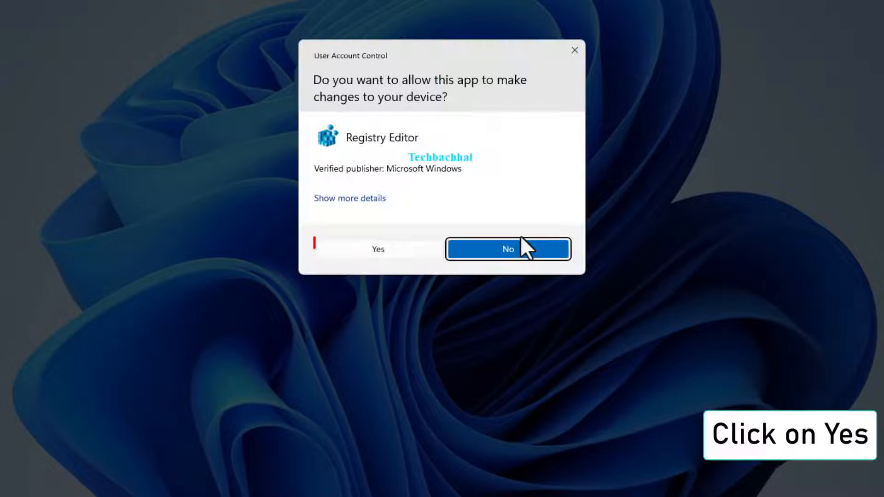
pyautogui.moveTo(377, 259)
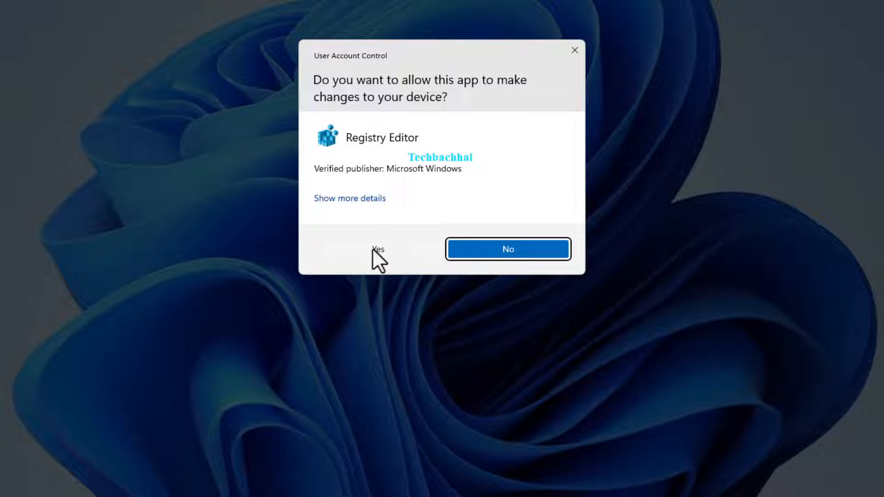
pyautogui.click(376, 248)
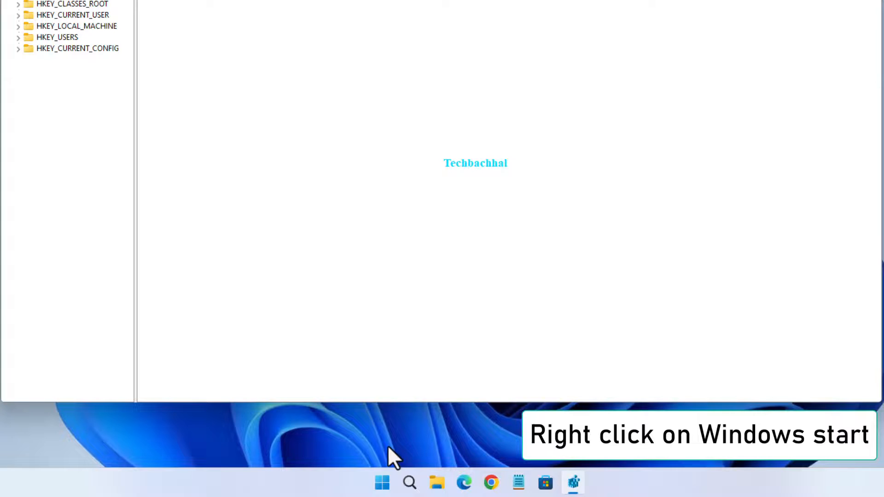
# Open Windows Settings from the Start quick list and go to System
pyautogui.rightClick(381, 483)
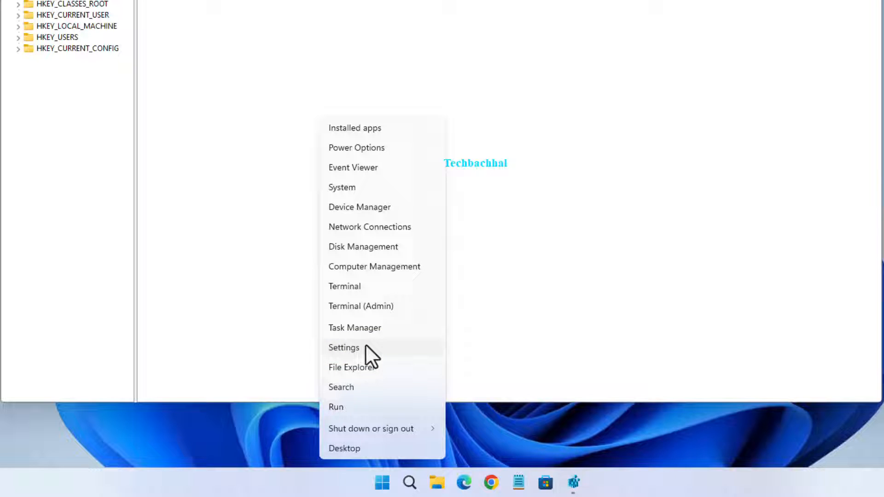
pyautogui.click(344, 347)
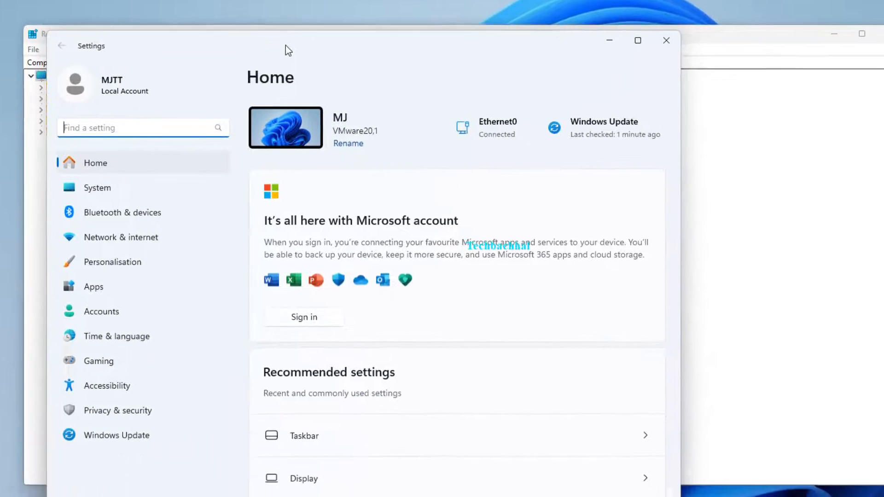
pyautogui.click(97, 188)
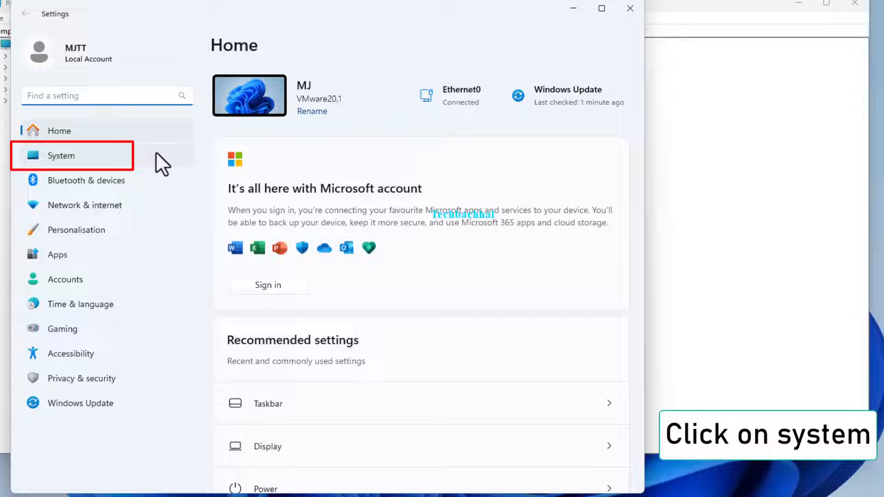
pyautogui.moveTo(98, 163)
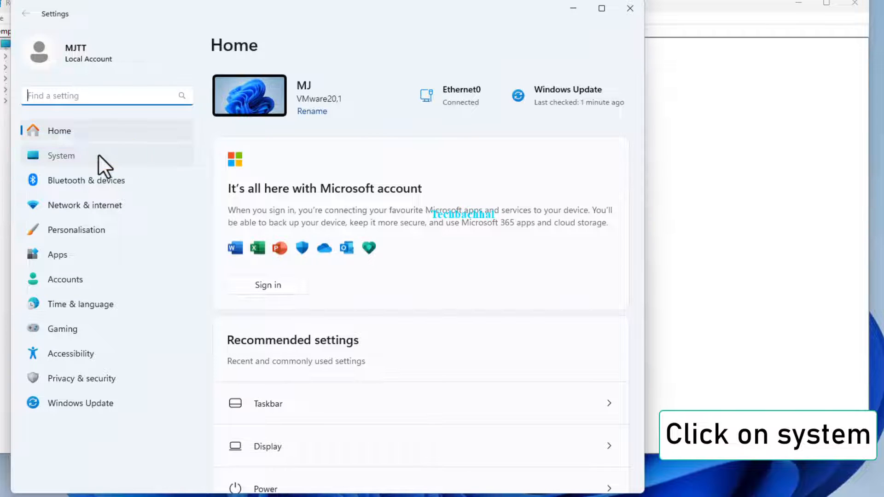
pyautogui.click(61, 155)
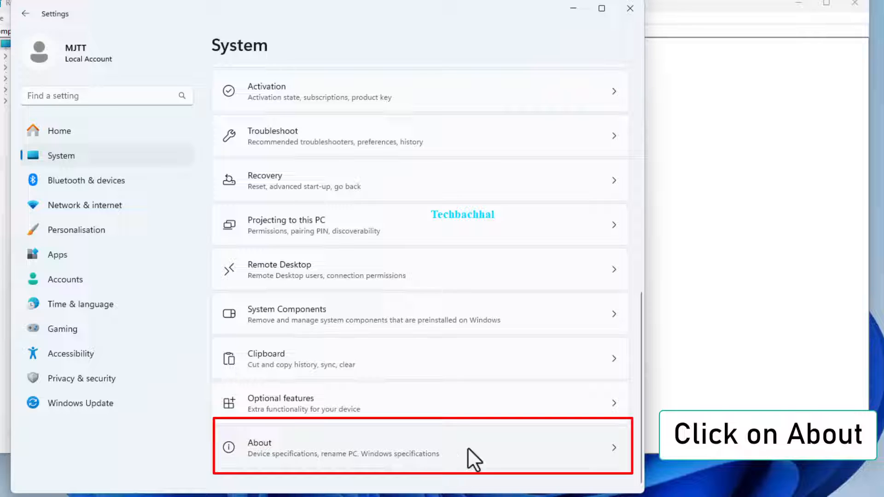
# Confirm the About page reports a 64-bit operating system, x64-based processor
pyautogui.click(394, 447)
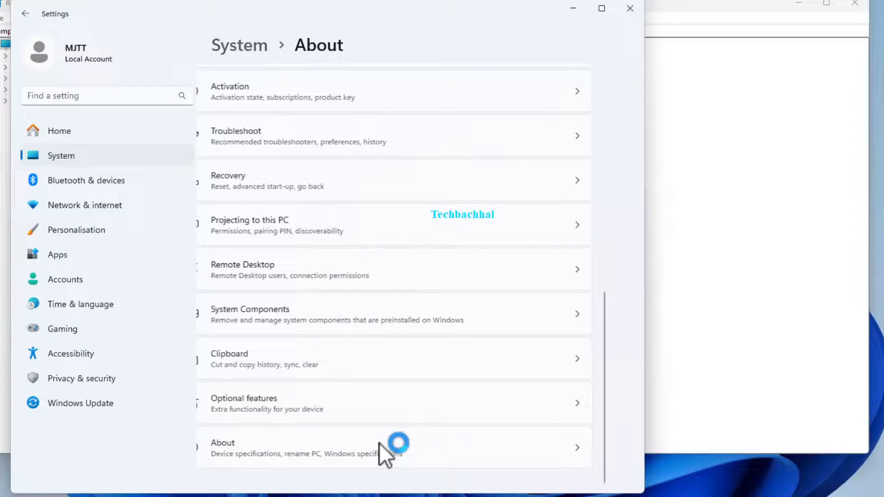
pyautogui.click(392, 447)
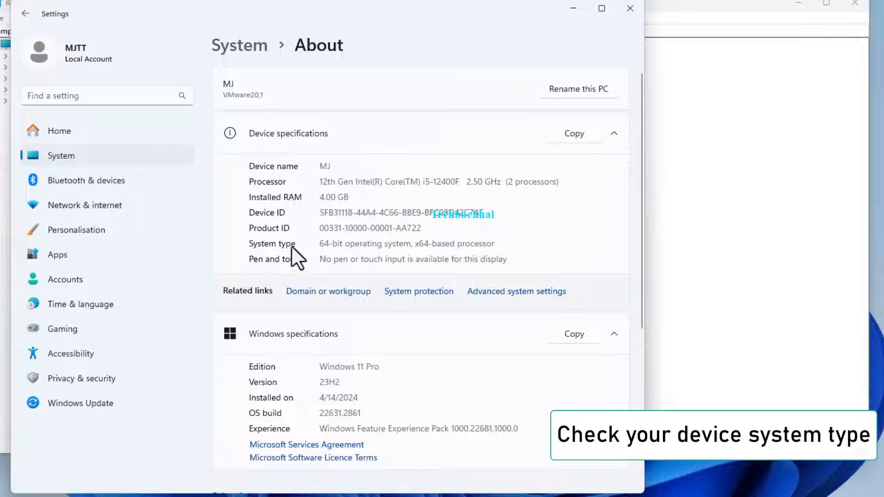
pyautogui.moveTo(339, 249)
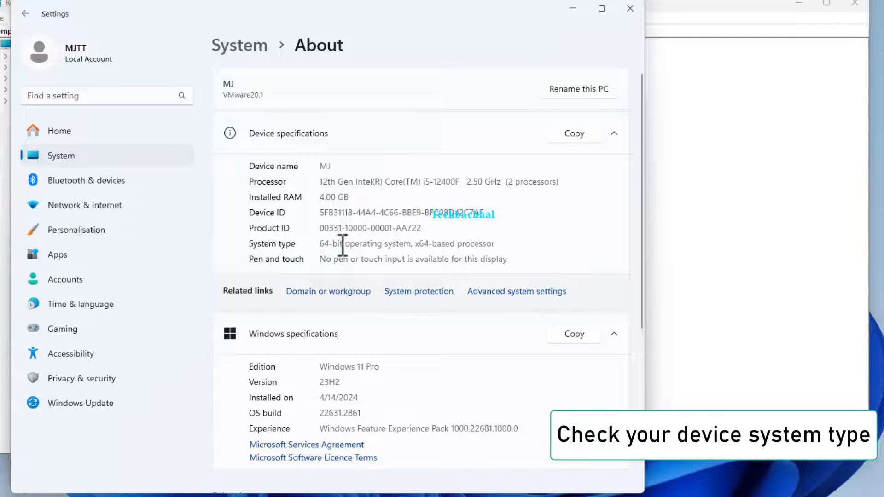
pyautogui.doubleClick(342, 244)
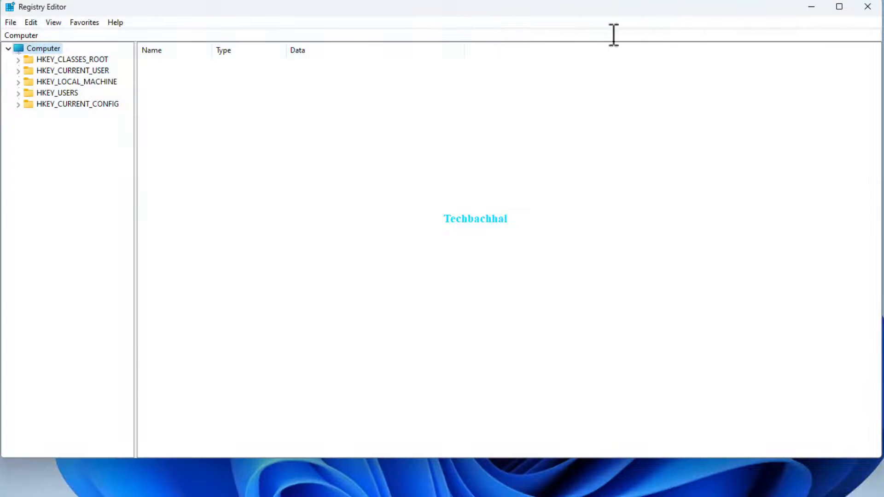
# Expand HKEY_CLASSES_ROOT and drill down to WOW6432Node\CLSID in the tree
pyautogui.click(73, 59)
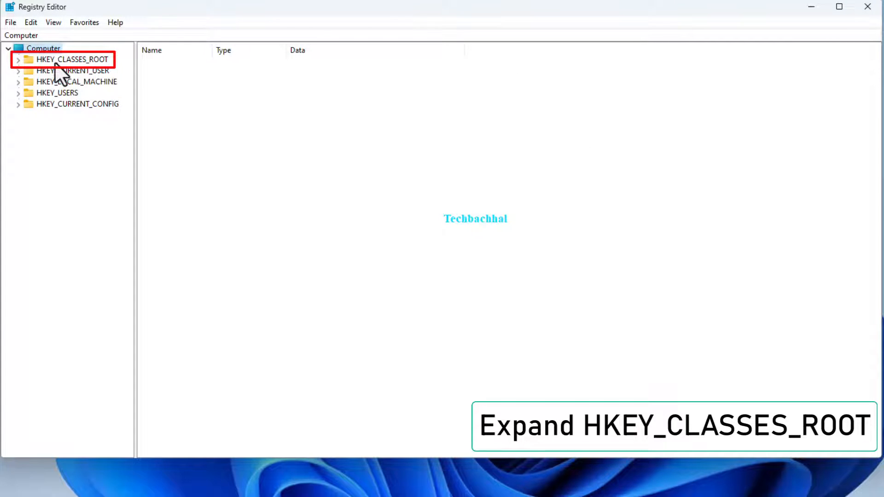
pyautogui.click(71, 59)
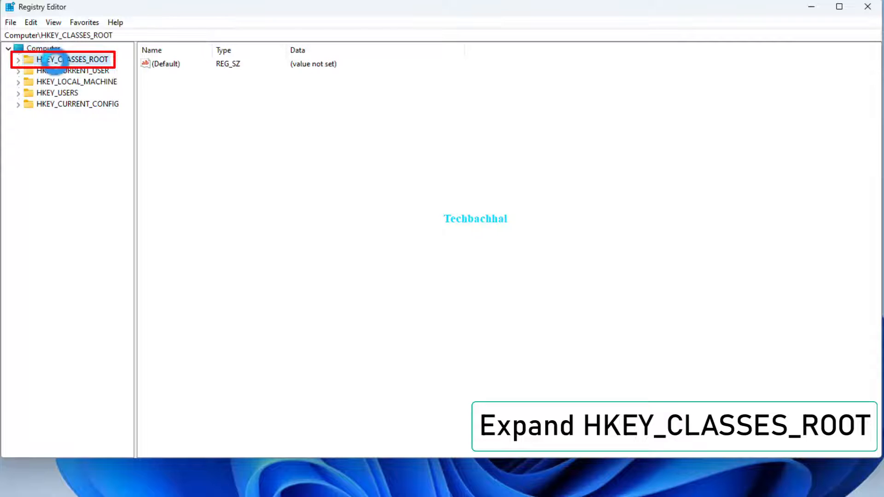
pyautogui.click(19, 60)
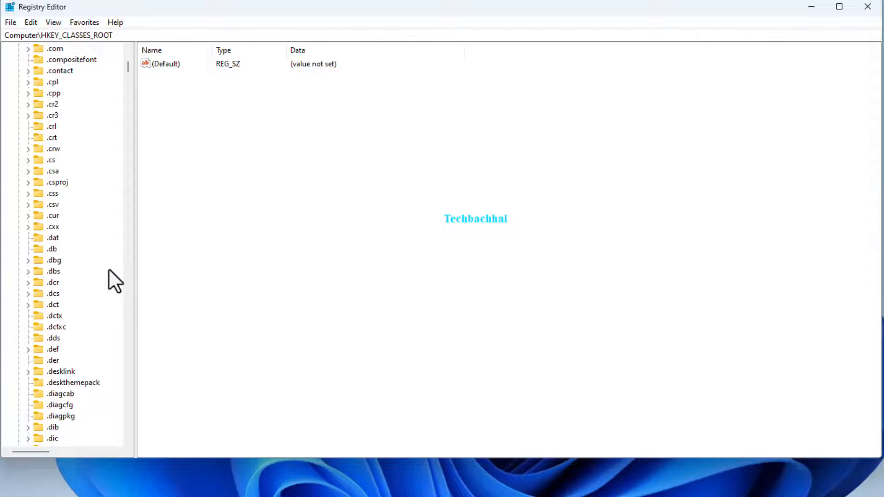
pyautogui.scroll(-3)
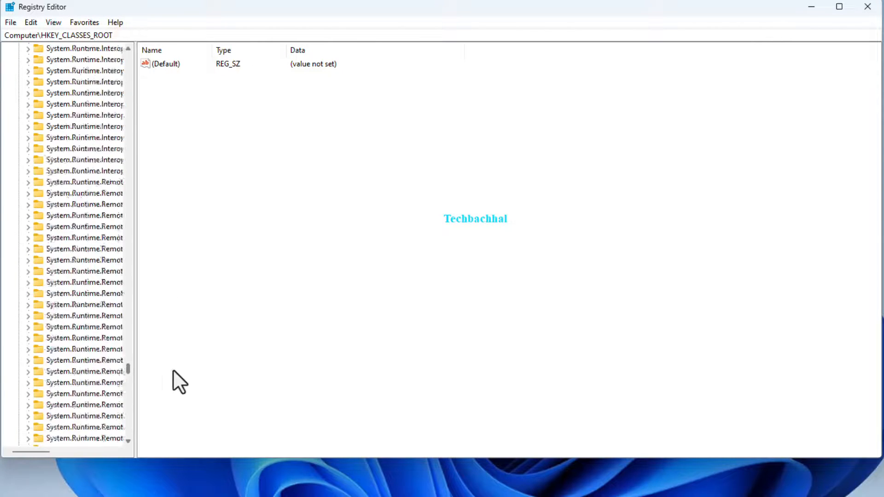
pyautogui.scroll(-3)
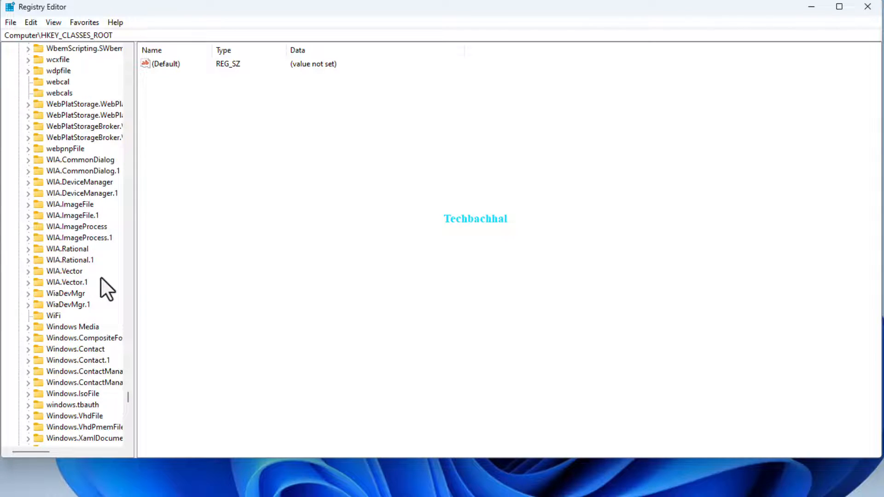
pyautogui.scroll(-3)
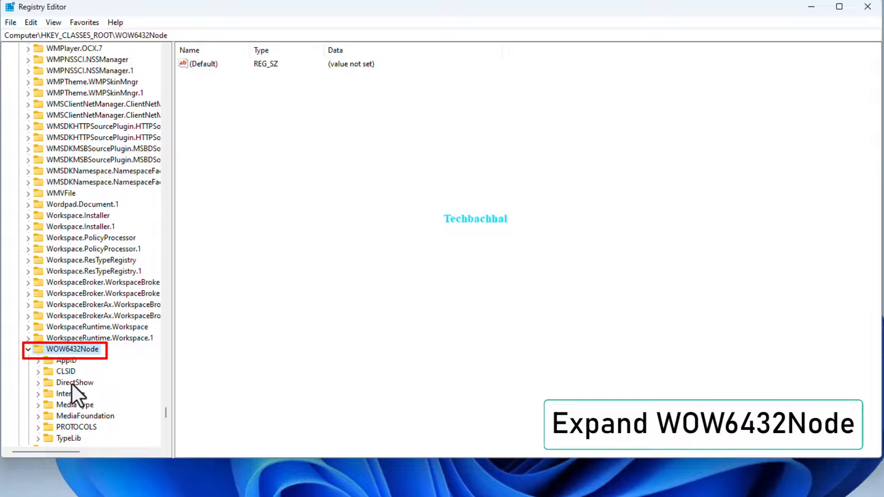
pyautogui.click(66, 371)
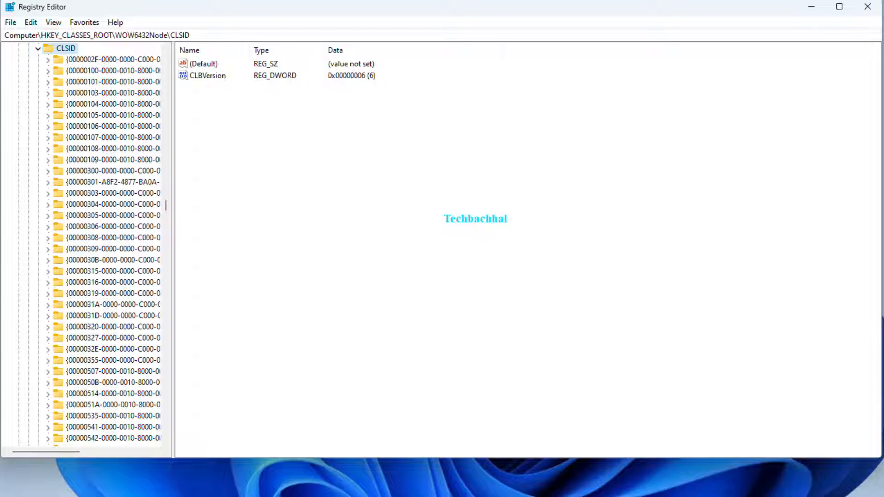
pyautogui.moveTo(184, 100)
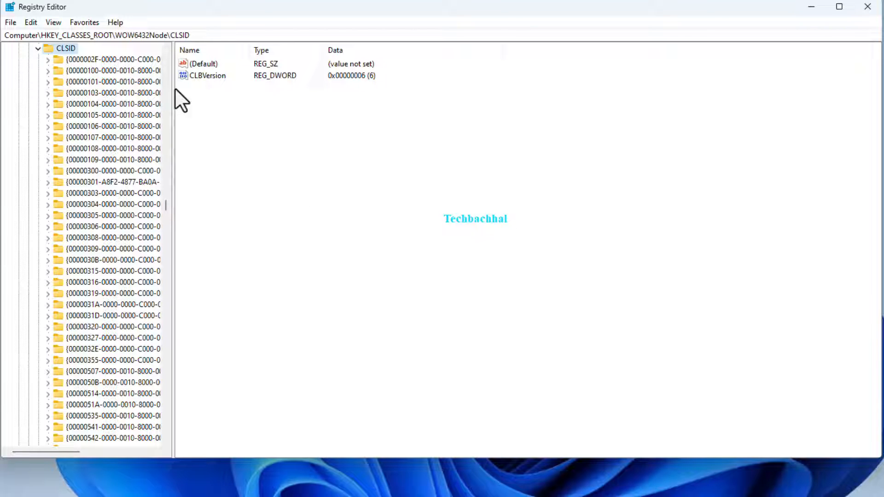
# Create a new subkey under WOW6432Node\CLSID
pyautogui.rightClick(65, 48)
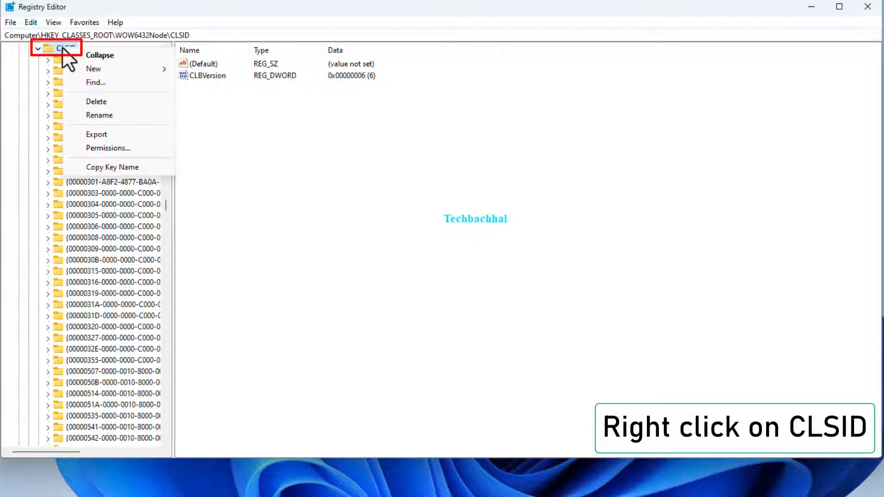
pyautogui.click(93, 68)
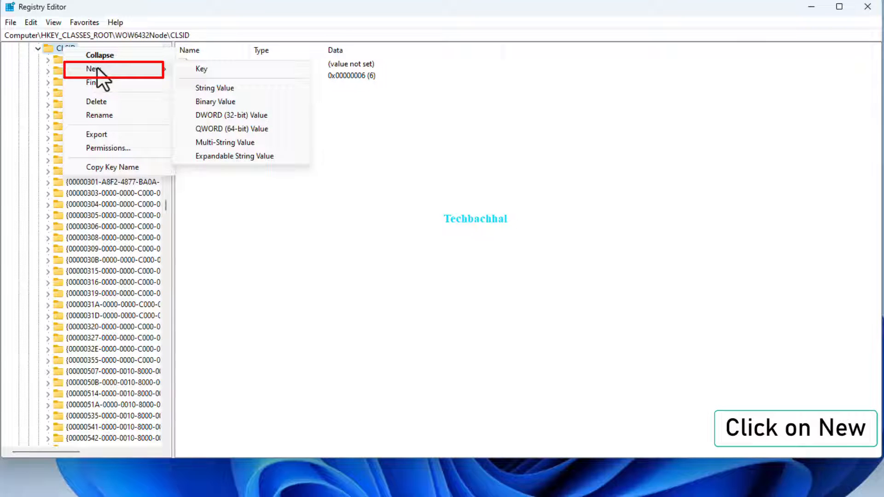
pyautogui.moveTo(202, 68)
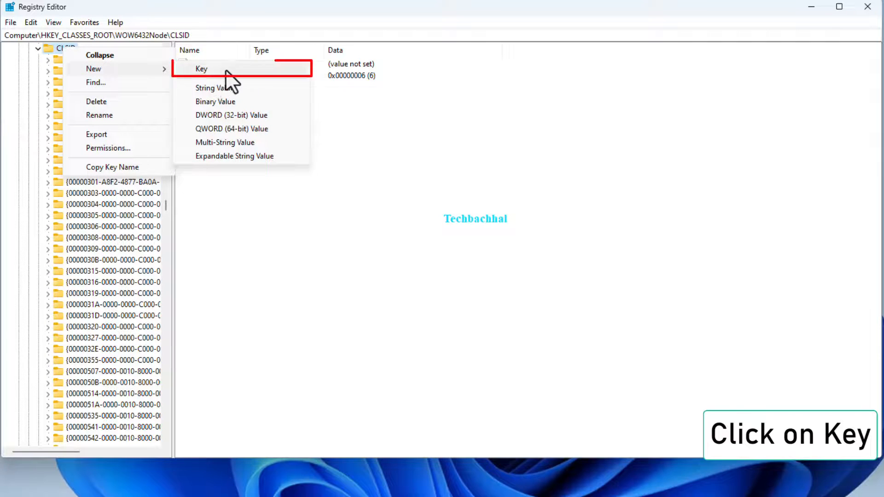
pyautogui.click(202, 68)
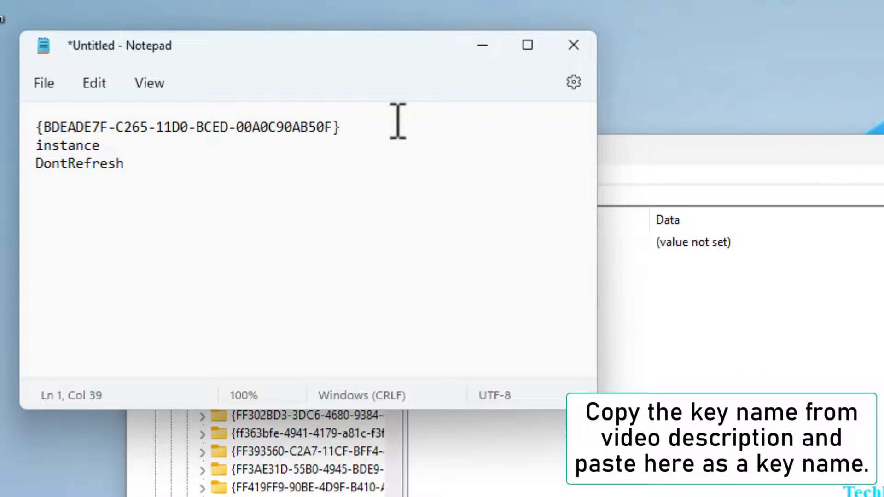
# Rename the new key to {BDEADE7F-C265-11D0-BCED-00A0C90AB50F}, copied from Notepad
pyautogui.tripleClick(186, 127)
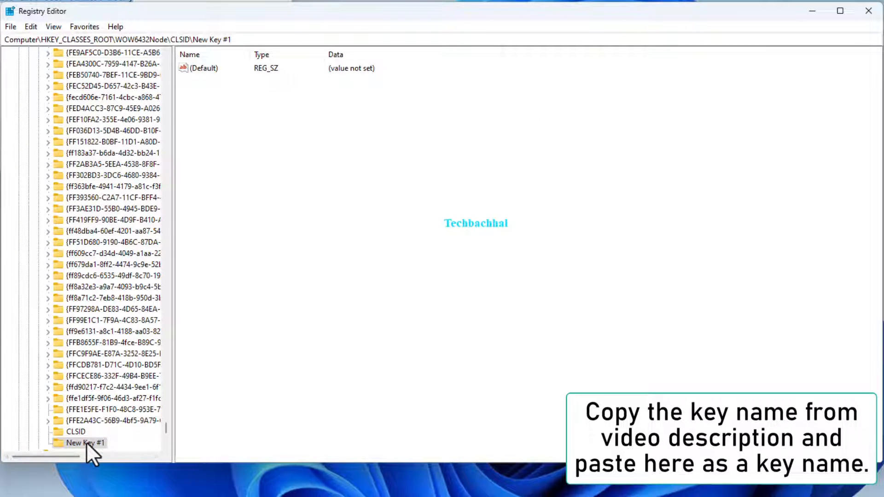
pyautogui.doubleClick(84, 443)
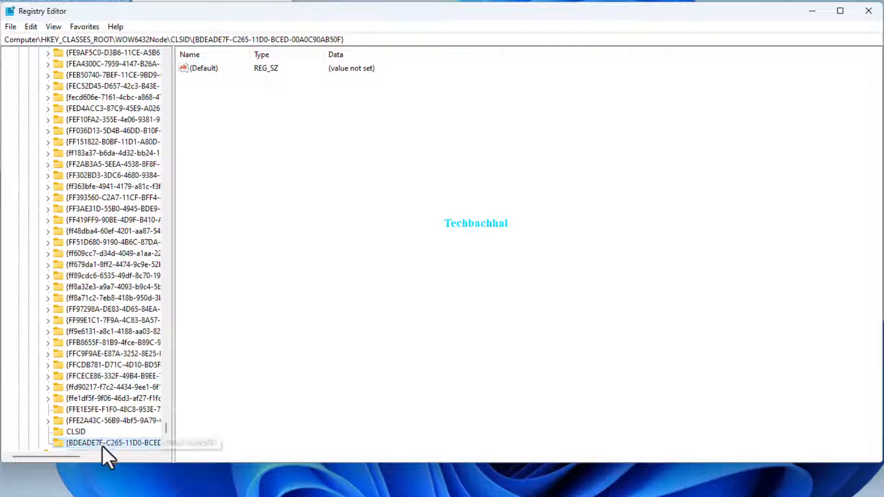
pyautogui.click(76, 431)
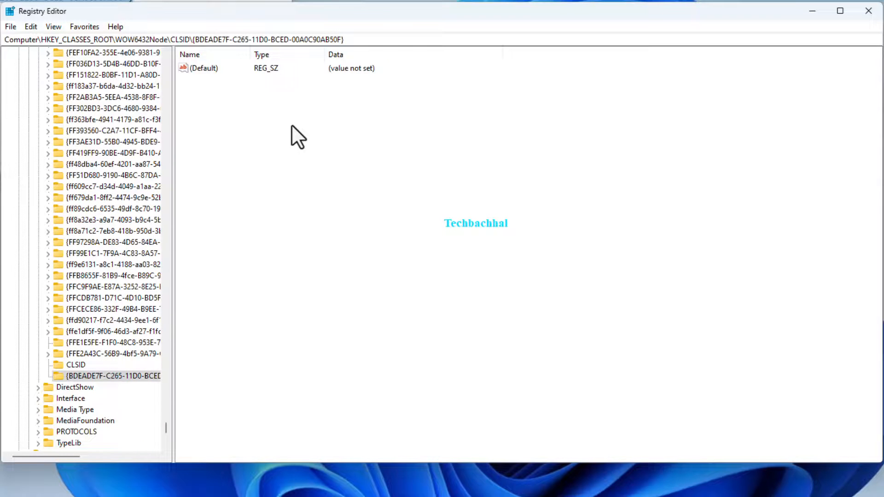
# Add a subkey named 'instance' inside the GUID key
pyautogui.rightClick(293, 135)
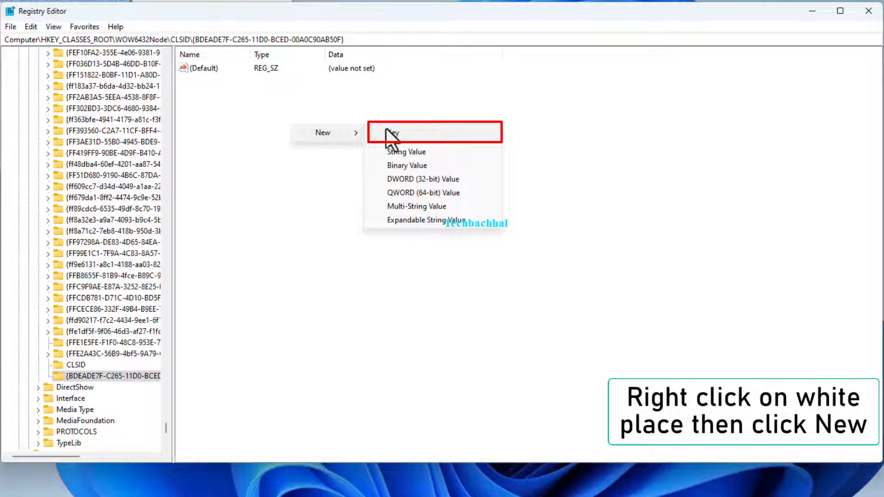
pyautogui.click(394, 133)
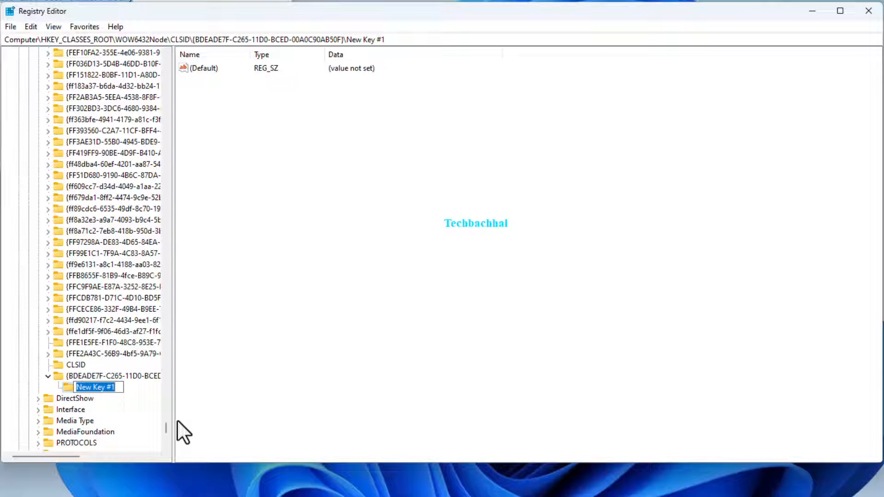
pyautogui.write('instance')
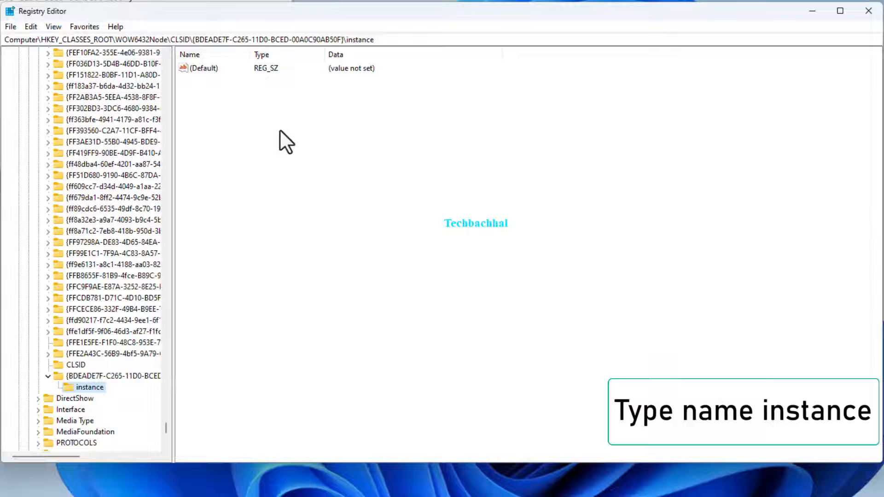
# Add a DWORD (32-bit) value DontRefresh to instance, keeping data 0
pyautogui.rightClick(287, 141)
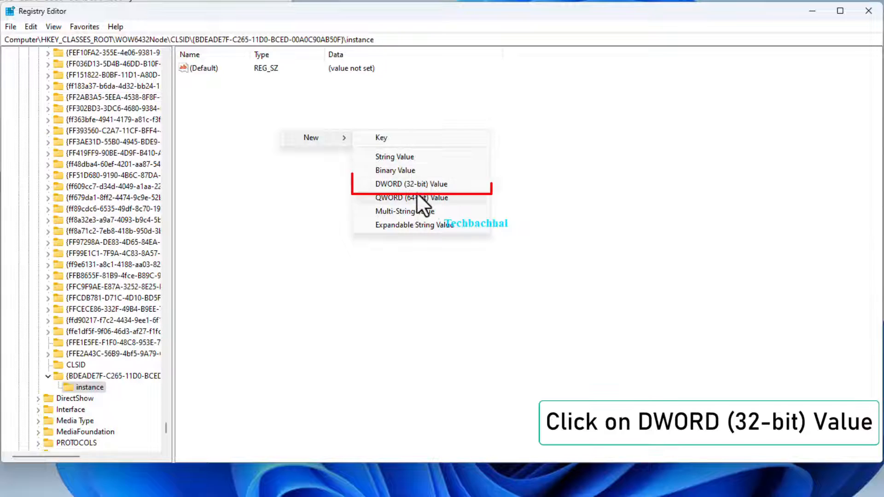
pyautogui.click(411, 184)
pyautogui.write('DontRefresh')
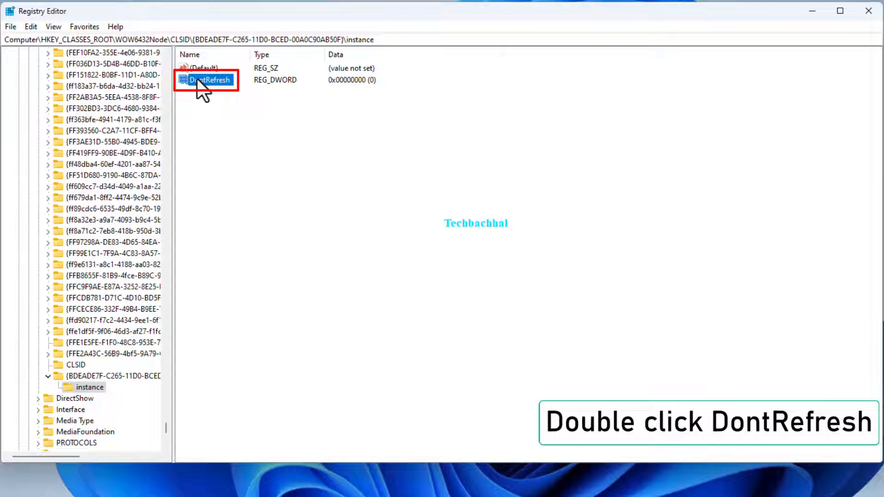
pyautogui.doubleClick(207, 79)
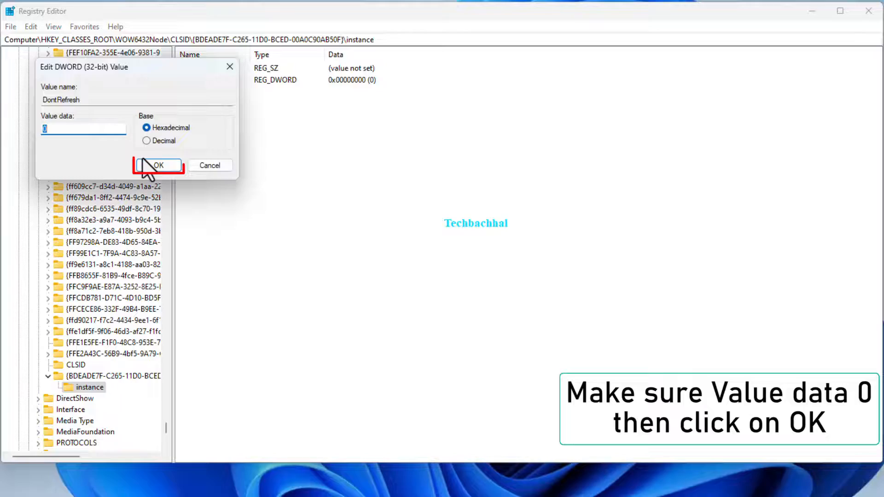
pyautogui.click(159, 165)
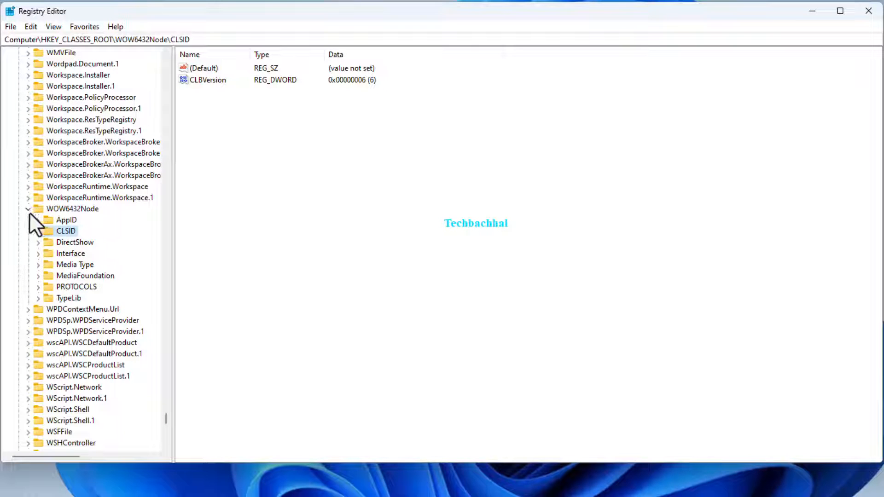
# Collapse WOW6432Node, close Registry Editor, and open the Start quick-access list
pyautogui.click(27, 208)
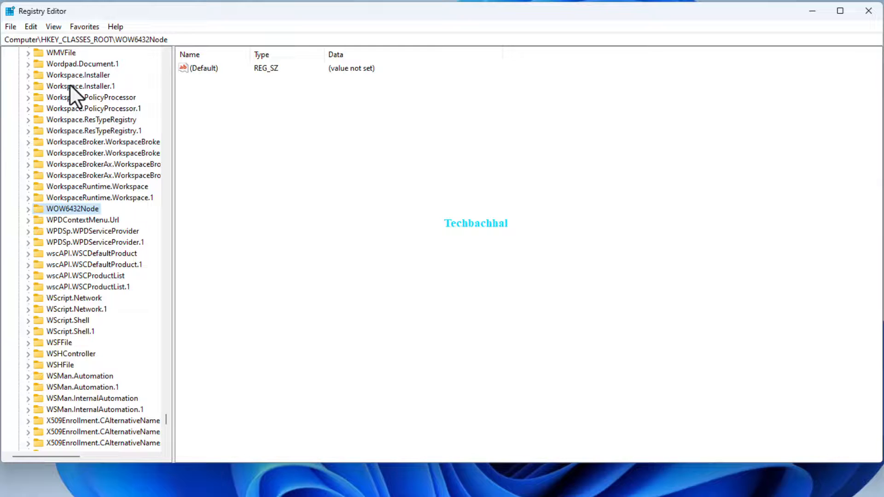
pyautogui.moveTo(842, 45)
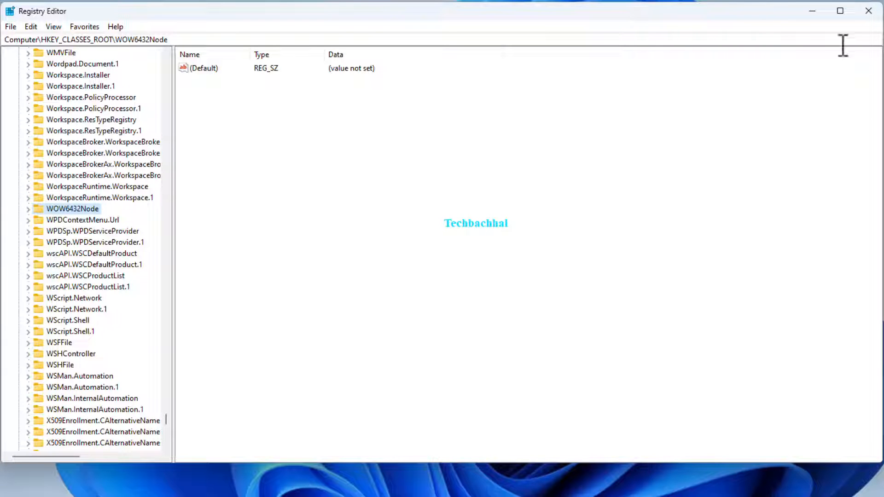
pyautogui.click(868, 10)
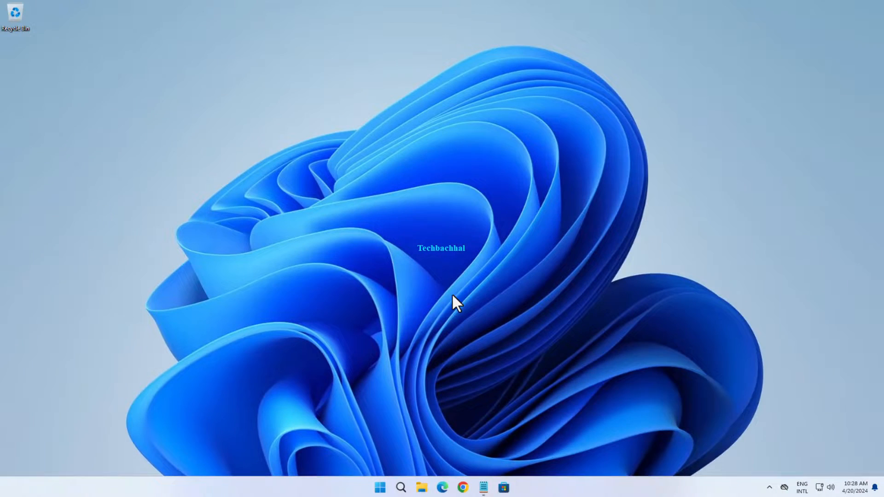
pyautogui.rightClick(323, 477)
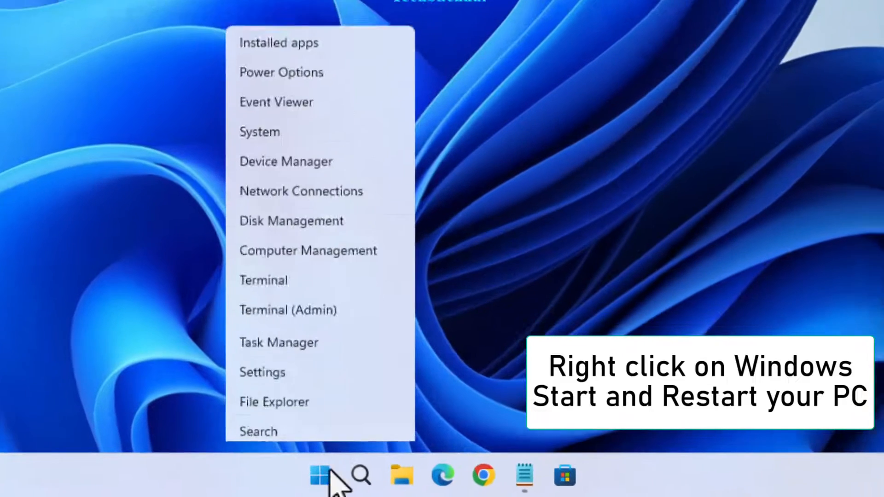